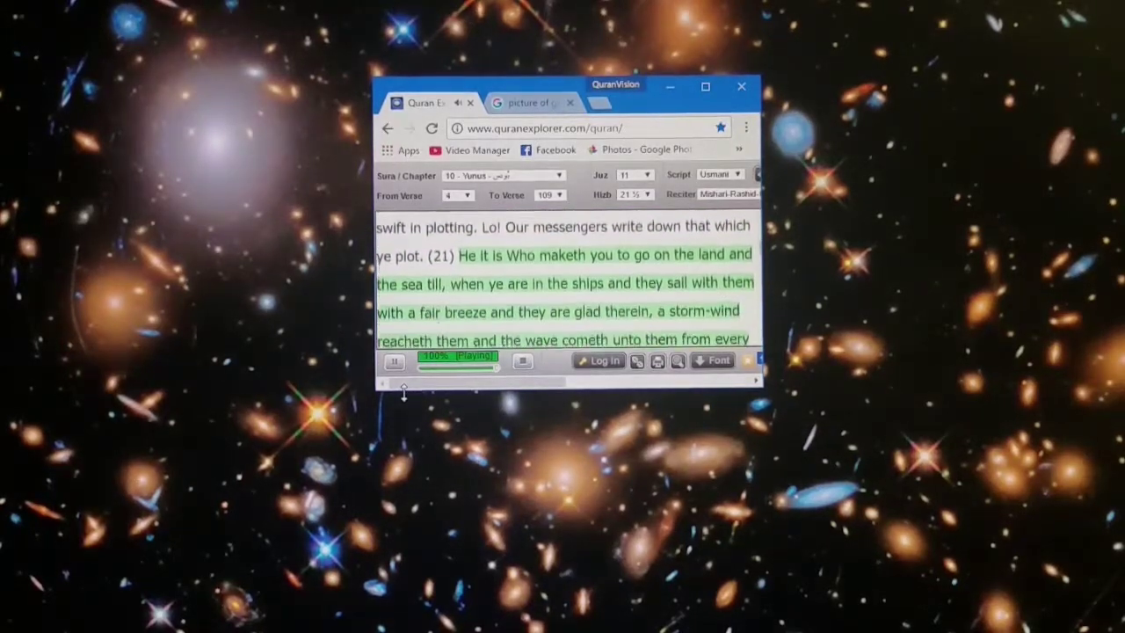
scroll("down", 3)
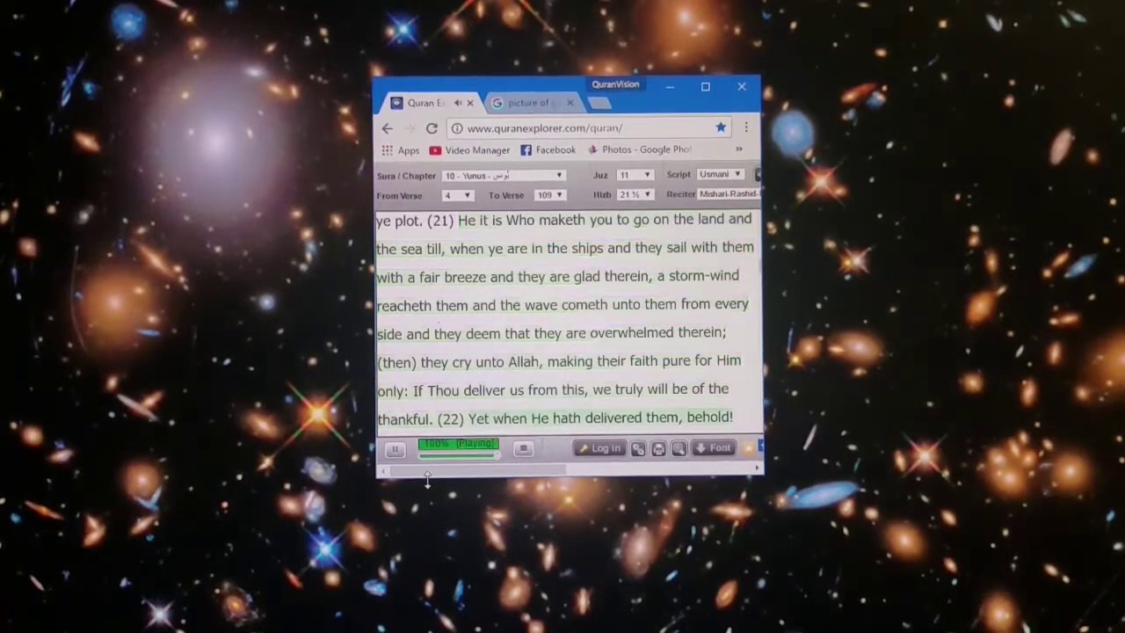
scroll("down", 3)
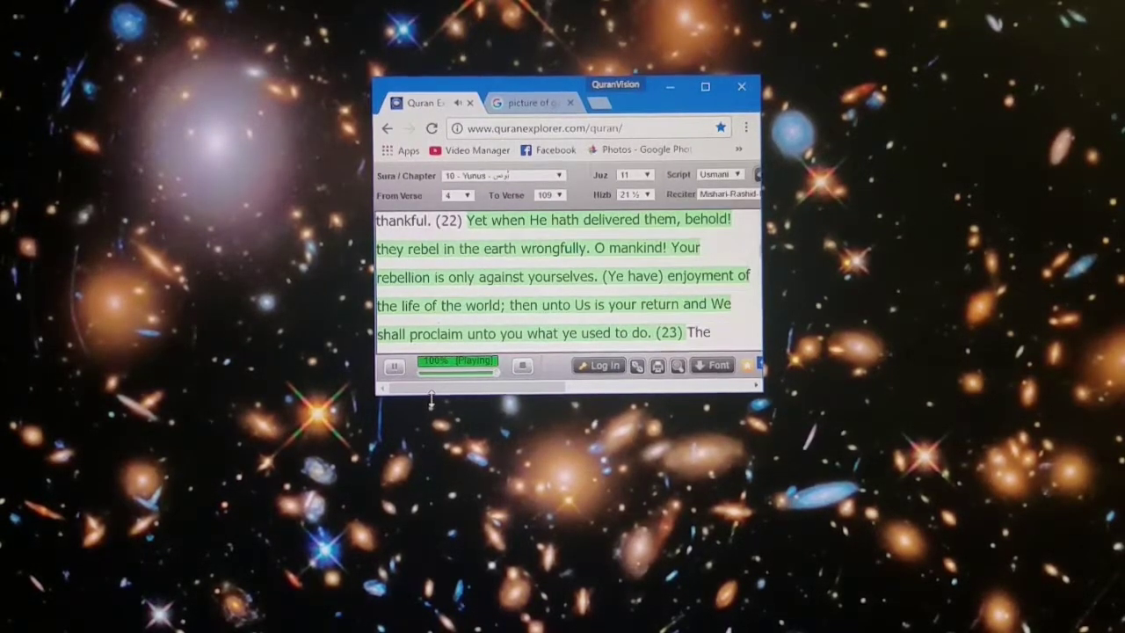
scroll("down", 3)
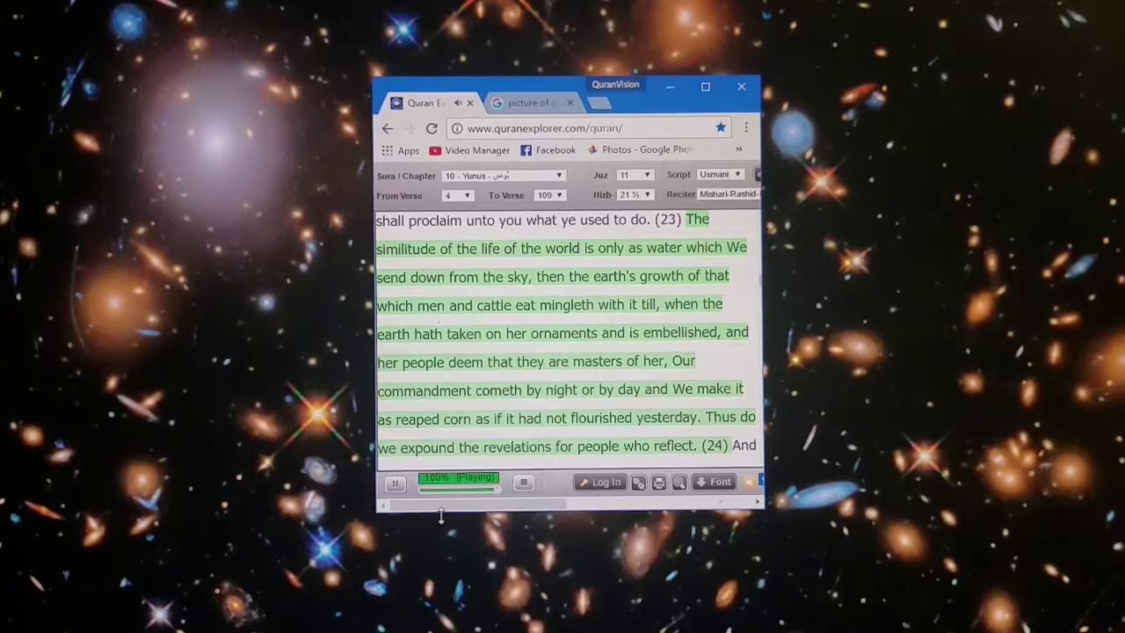
scroll("down", 3)
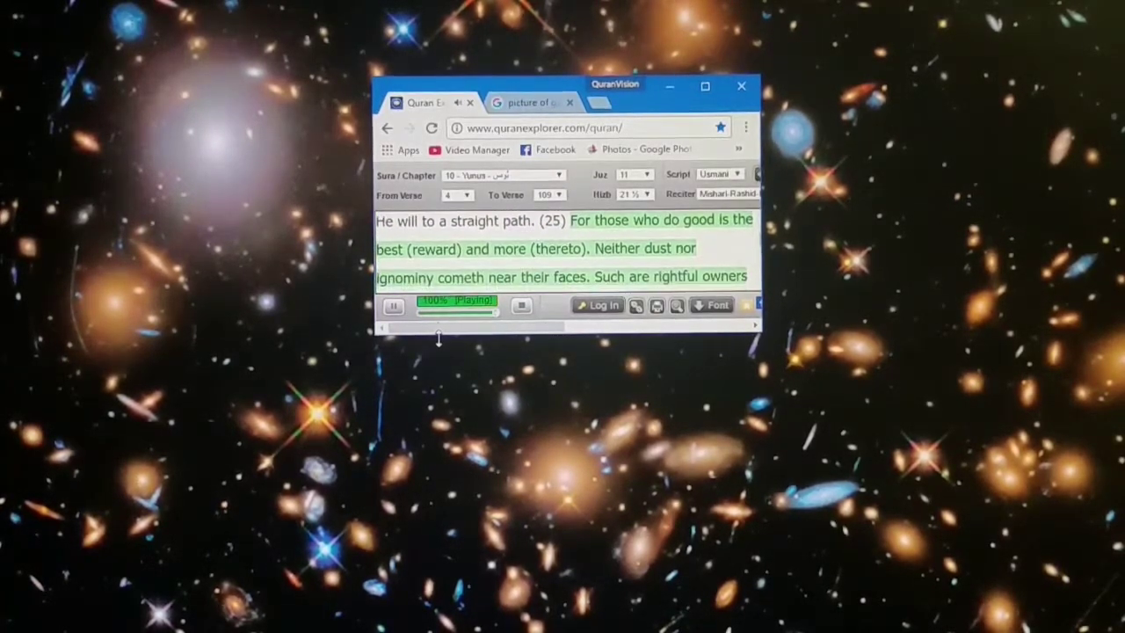
scroll("down", 3)
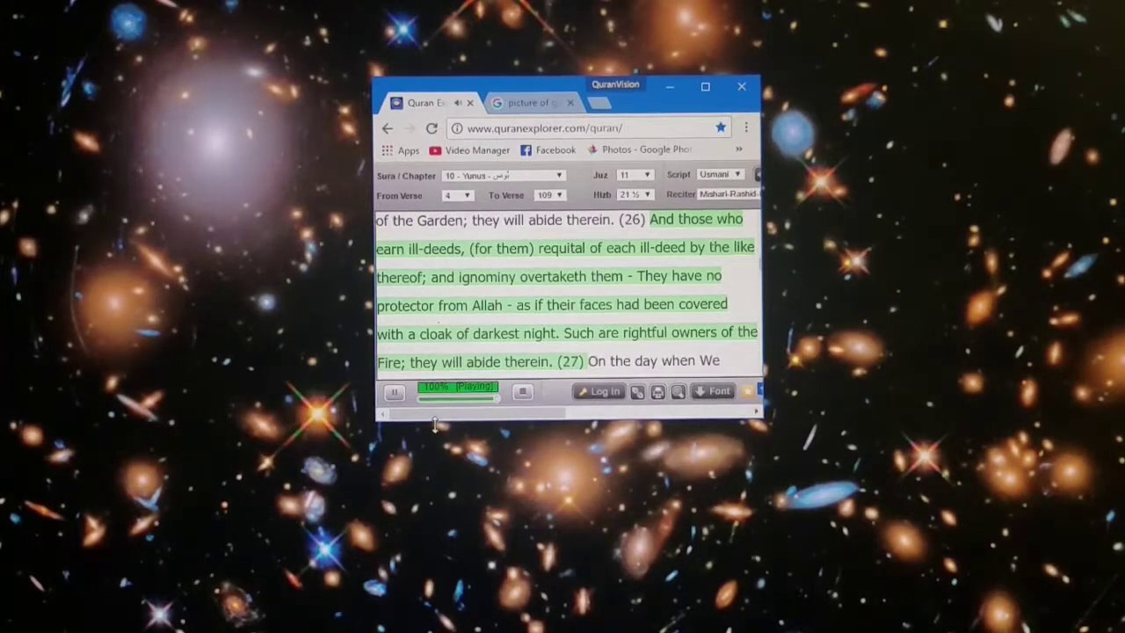
scroll("down", 3)
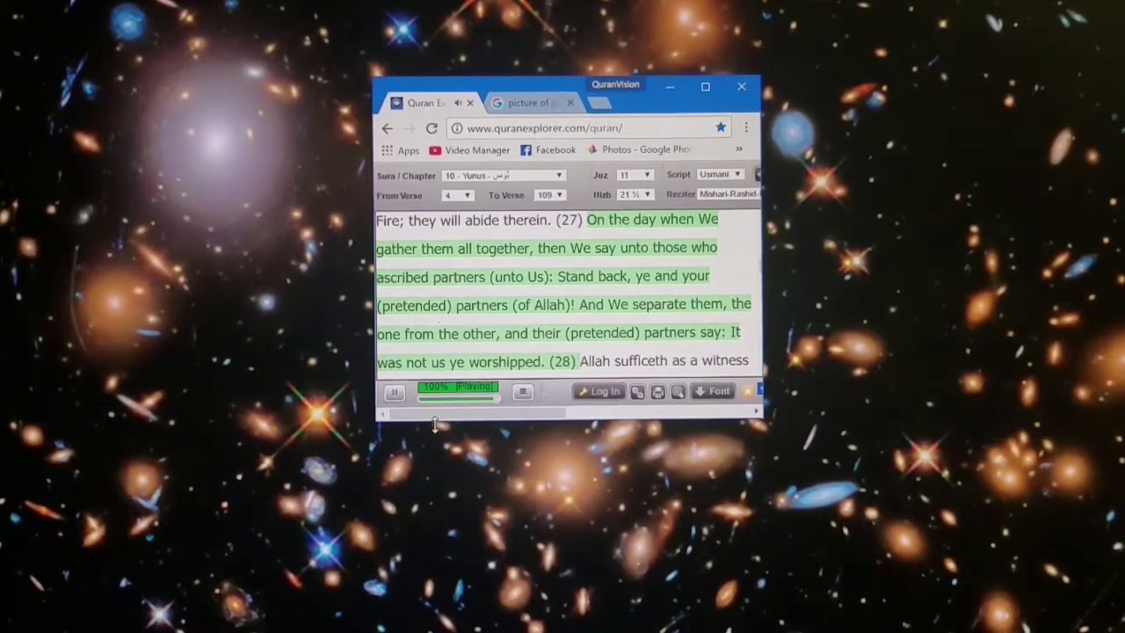
scroll("down", 3)
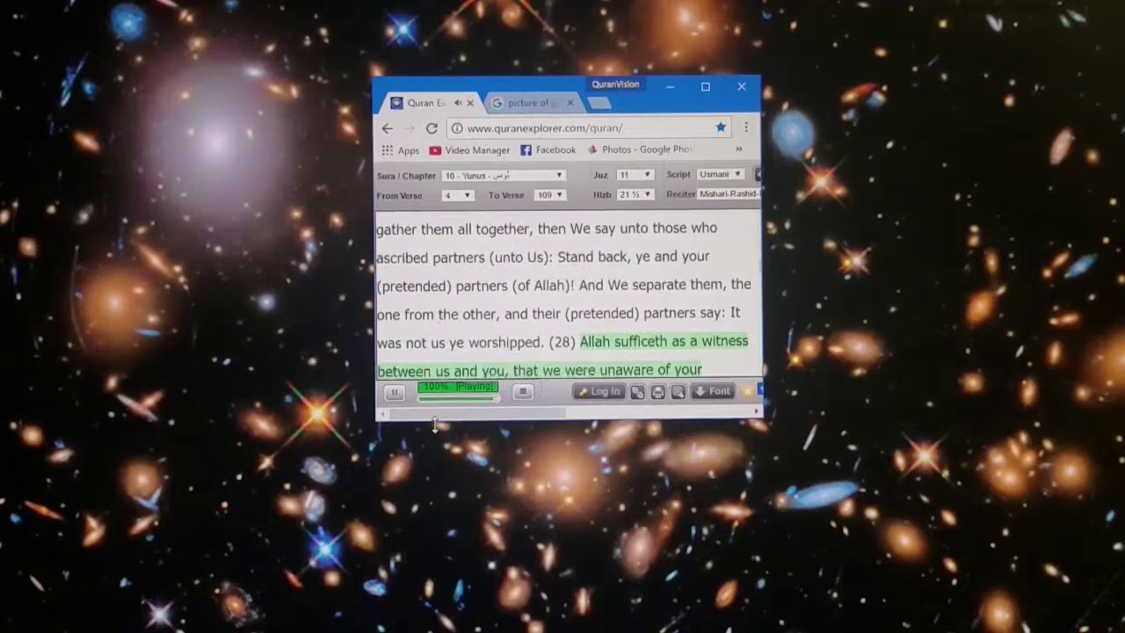
scroll("down", 3)
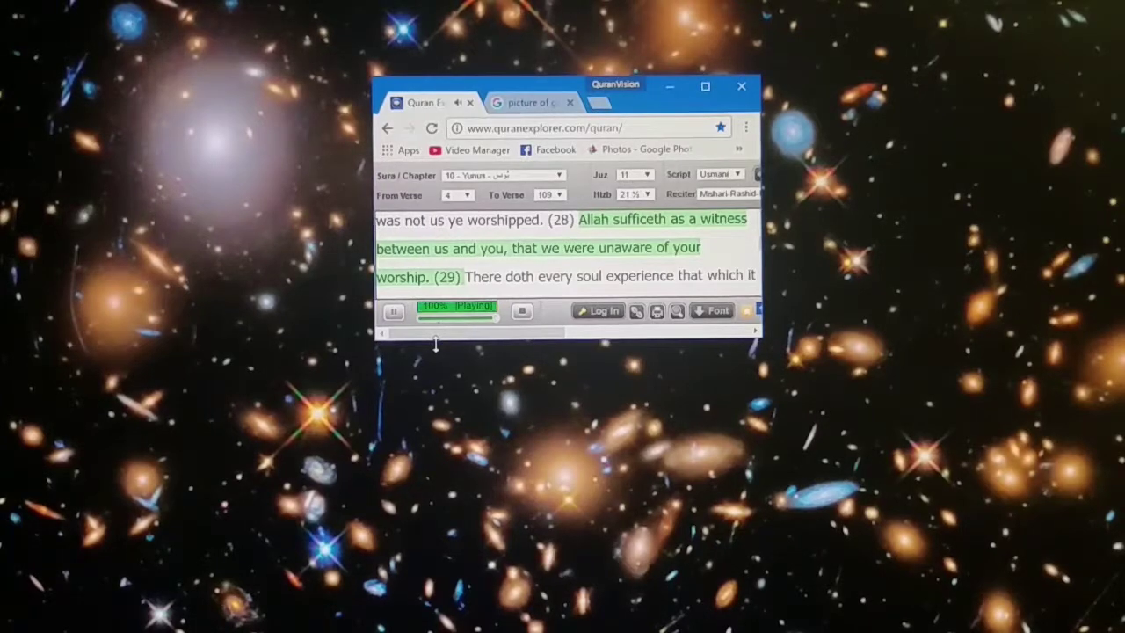
scroll("down", 3)
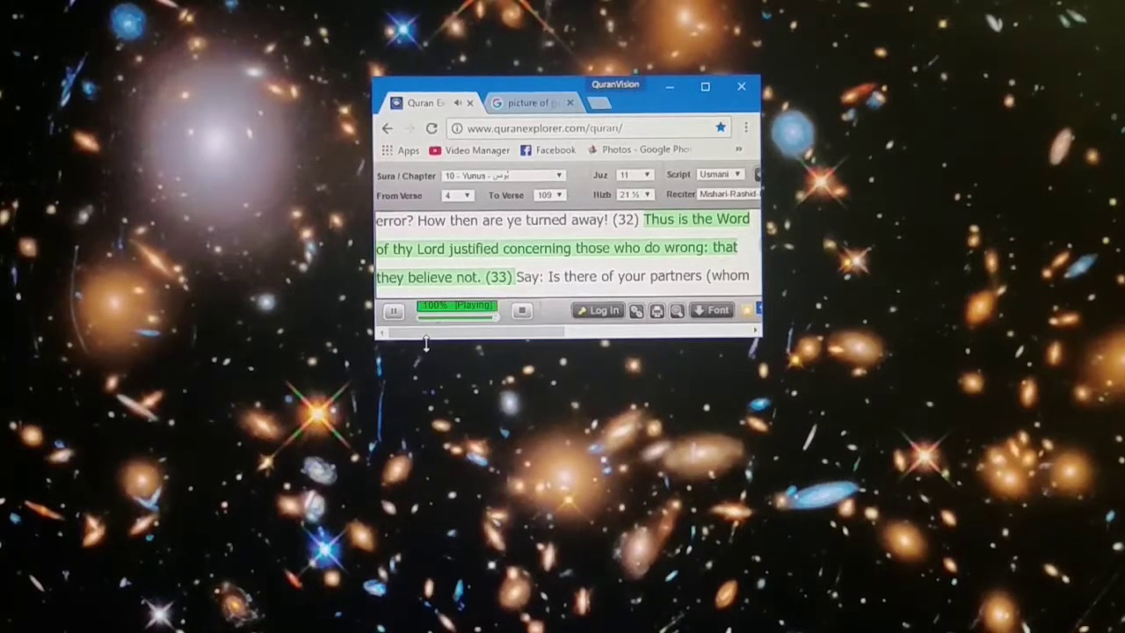
scroll("down", 3)
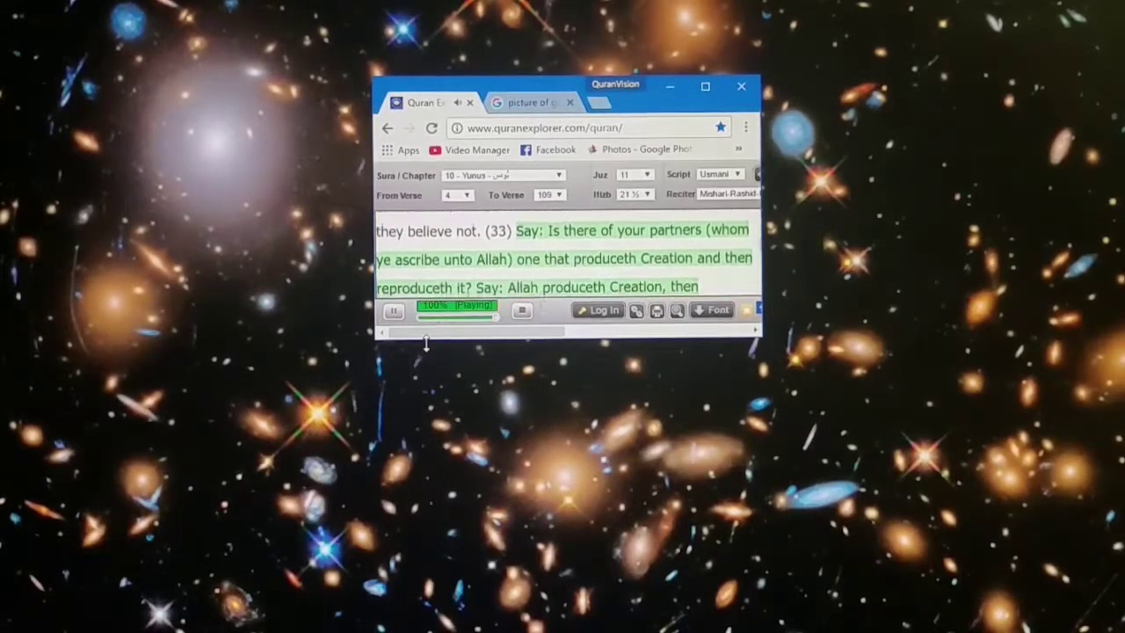